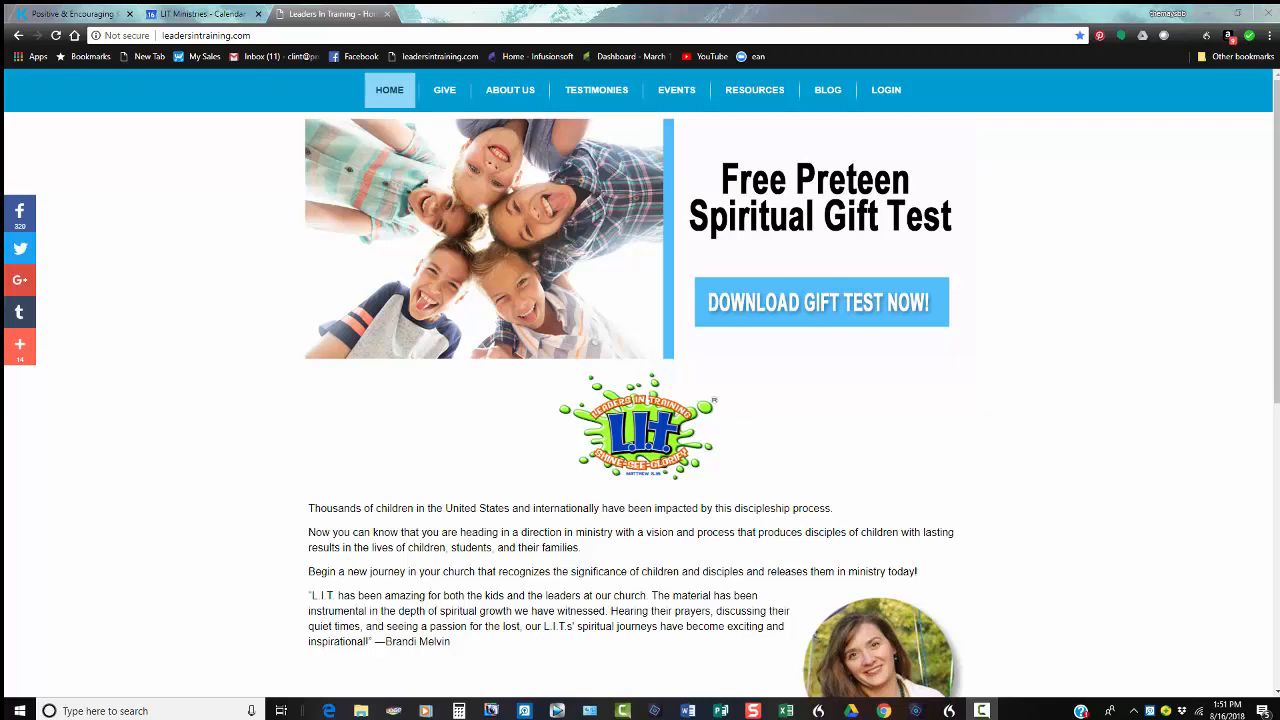
mouse_move(908, 128)
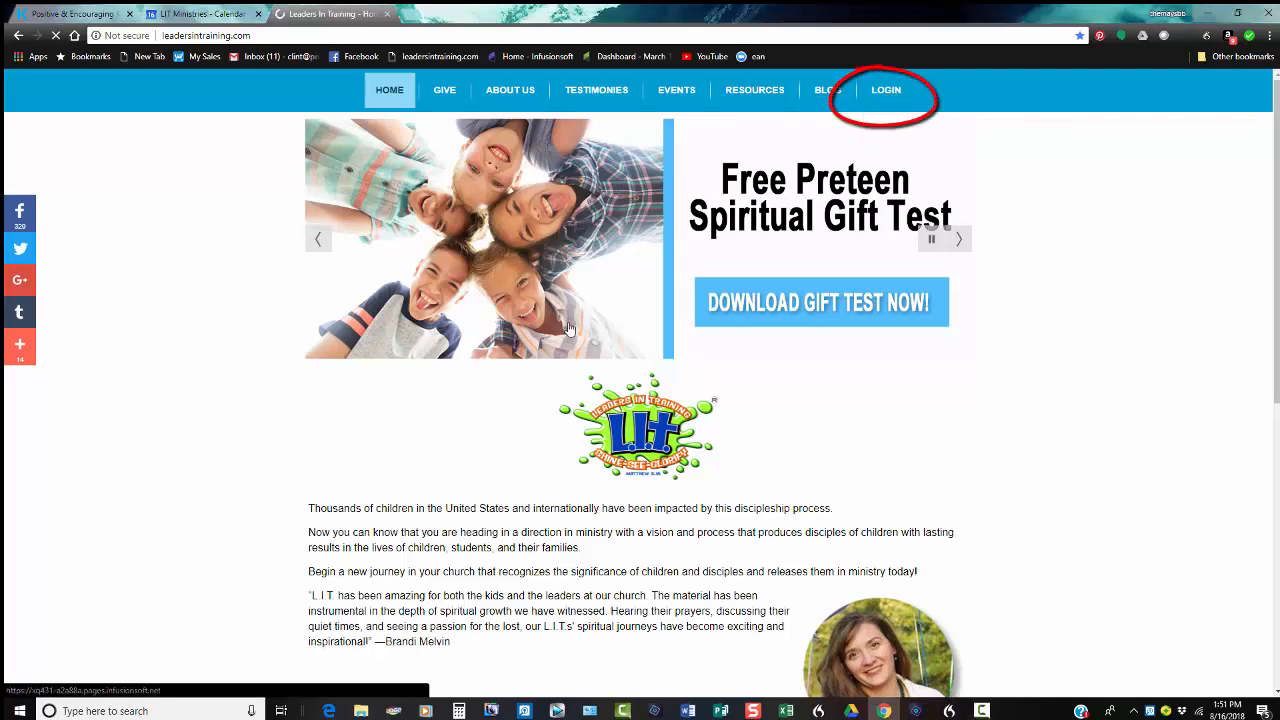
Sign in using the saved username and password from the autofill suggestions
left_click(884, 88)
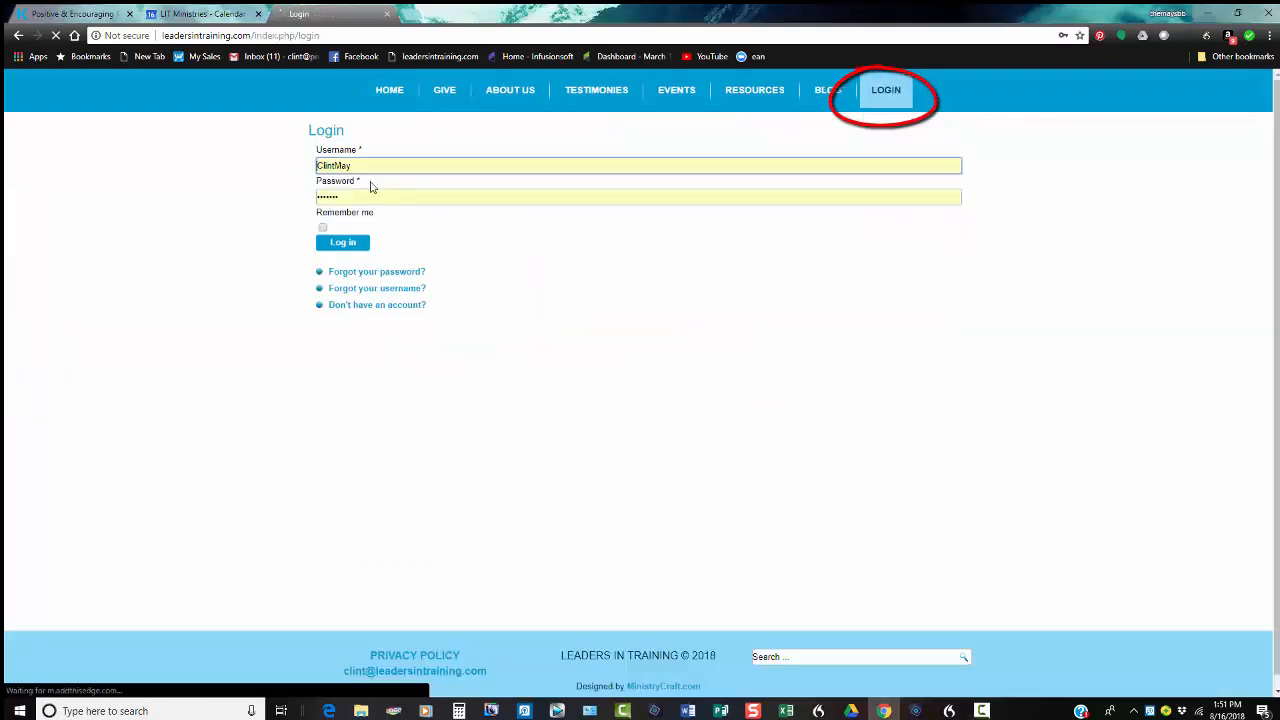
left_click(638, 164)
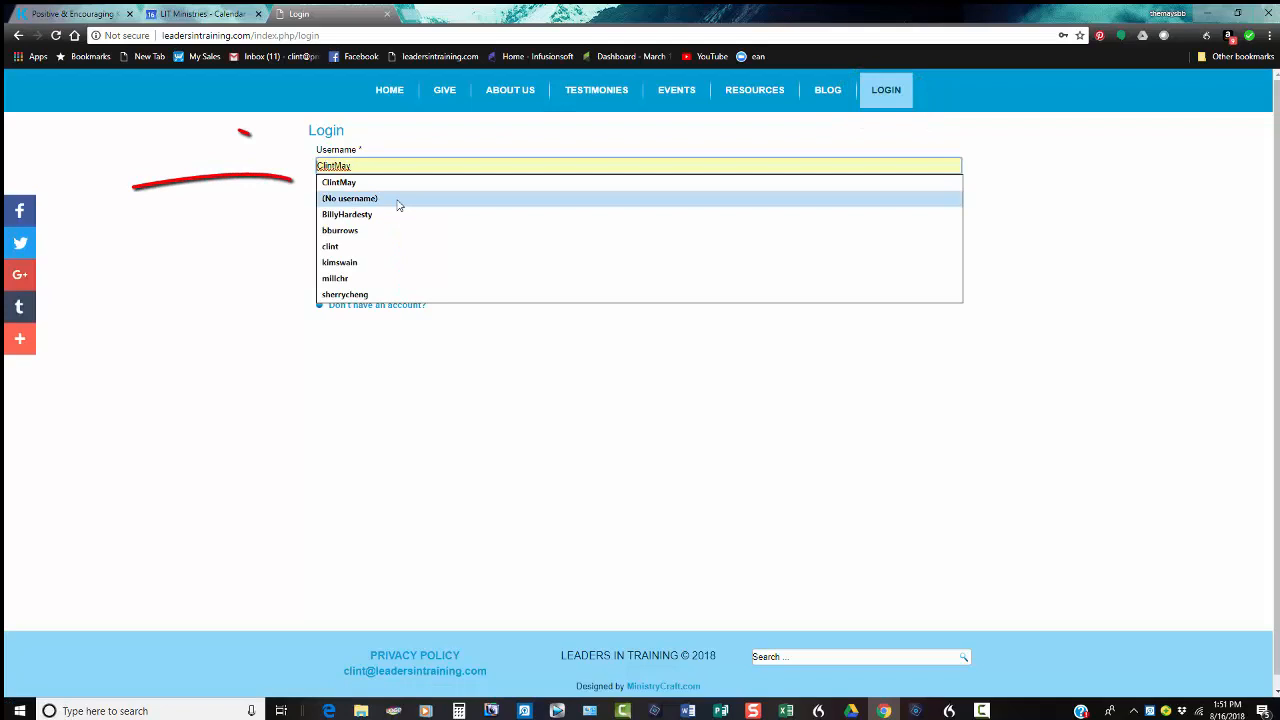
left_click(338, 182)
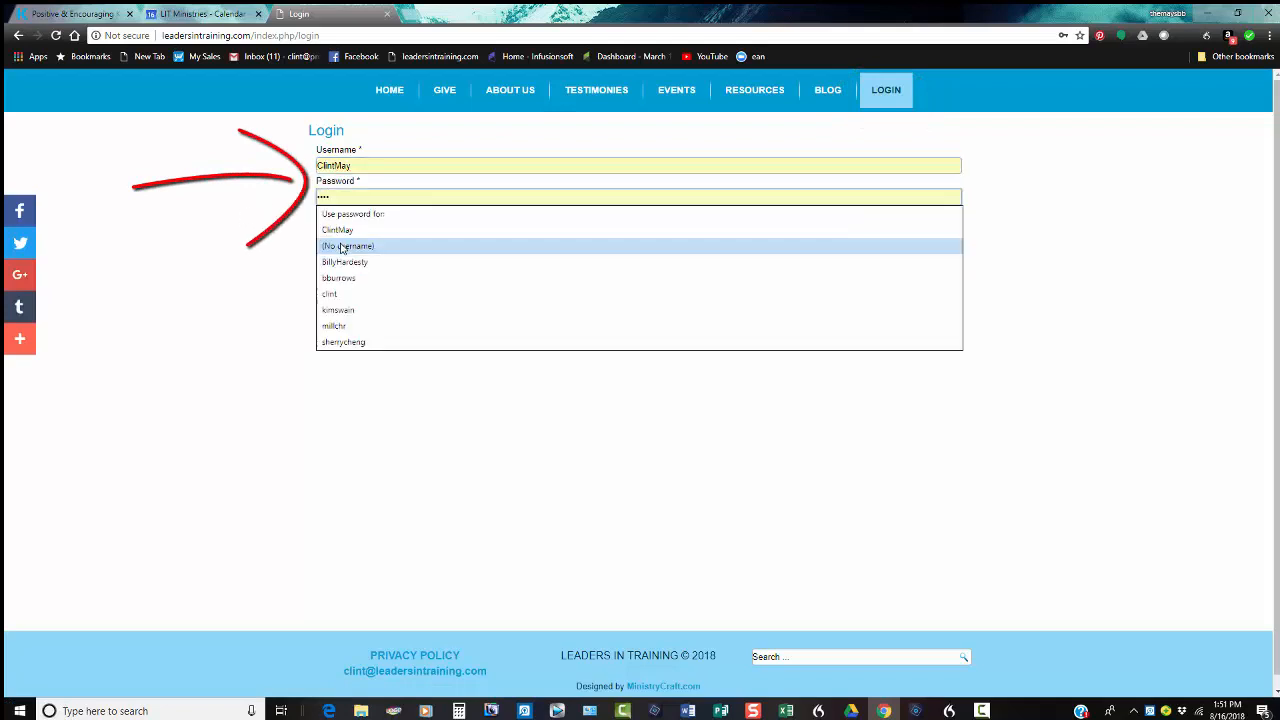
left_click(348, 246)
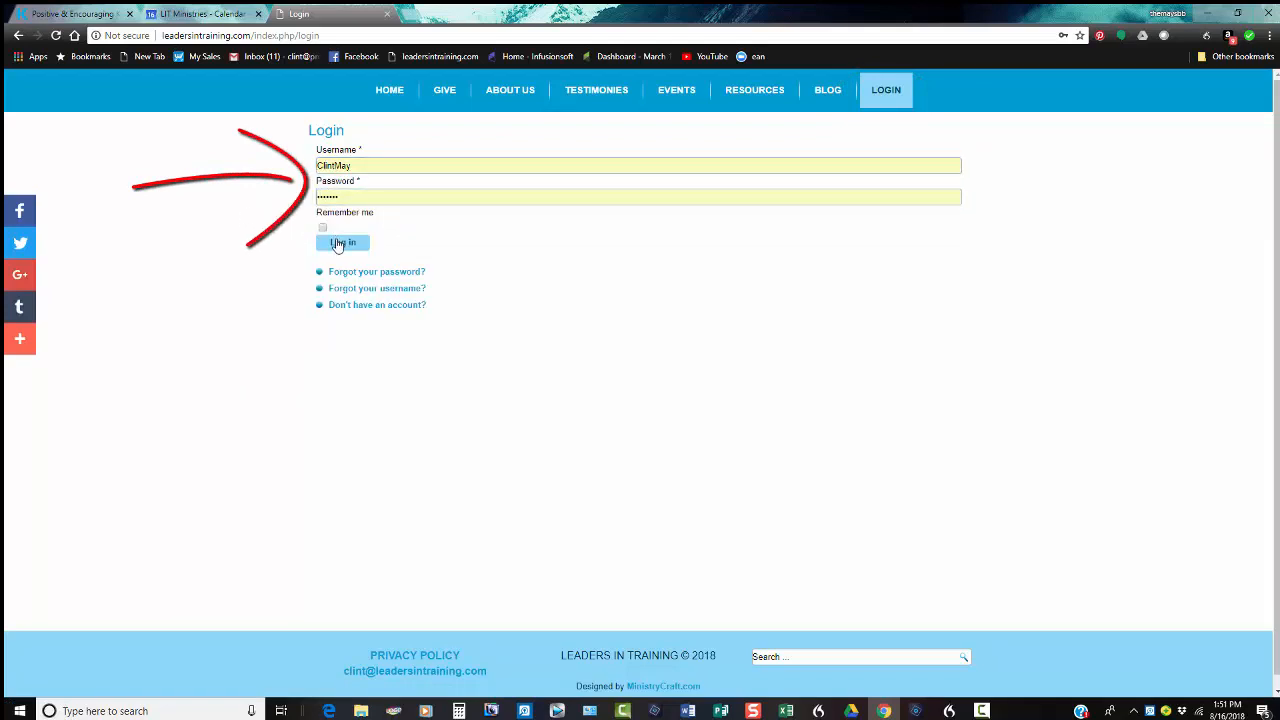
left_click(344, 244)
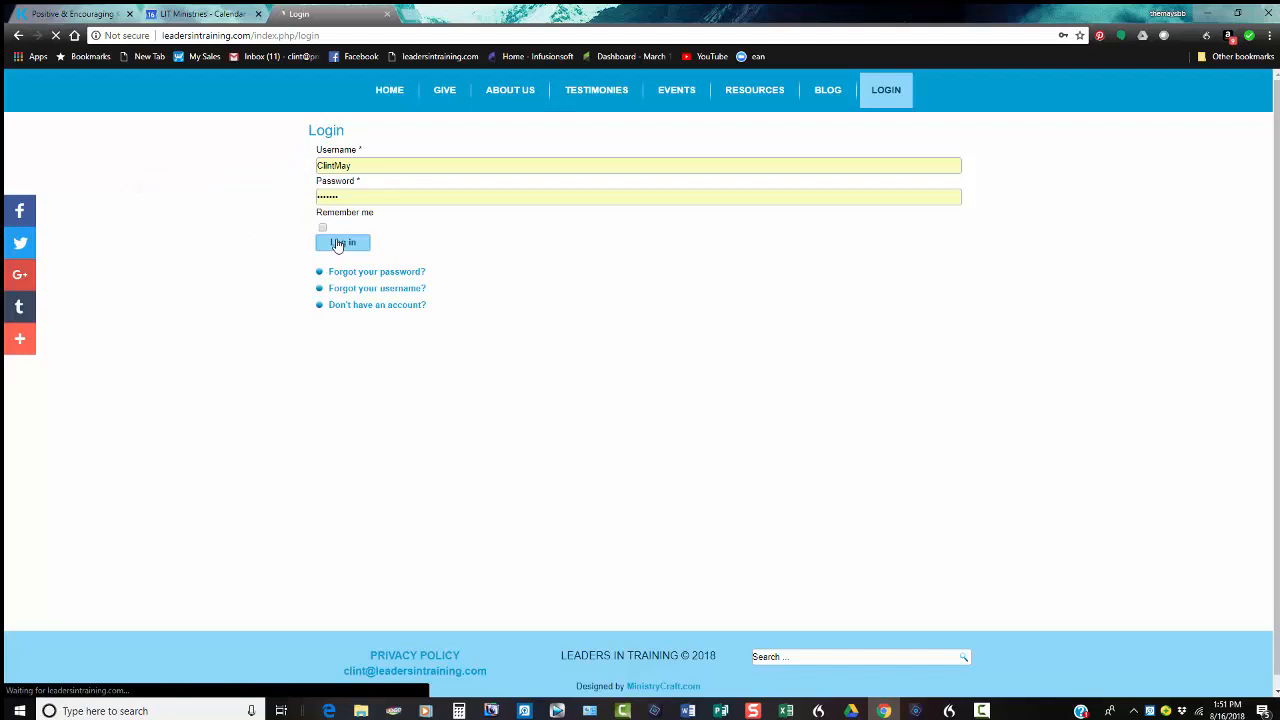
Show the Downloads menu listing the downloadable resource pages
left_click(342, 242)
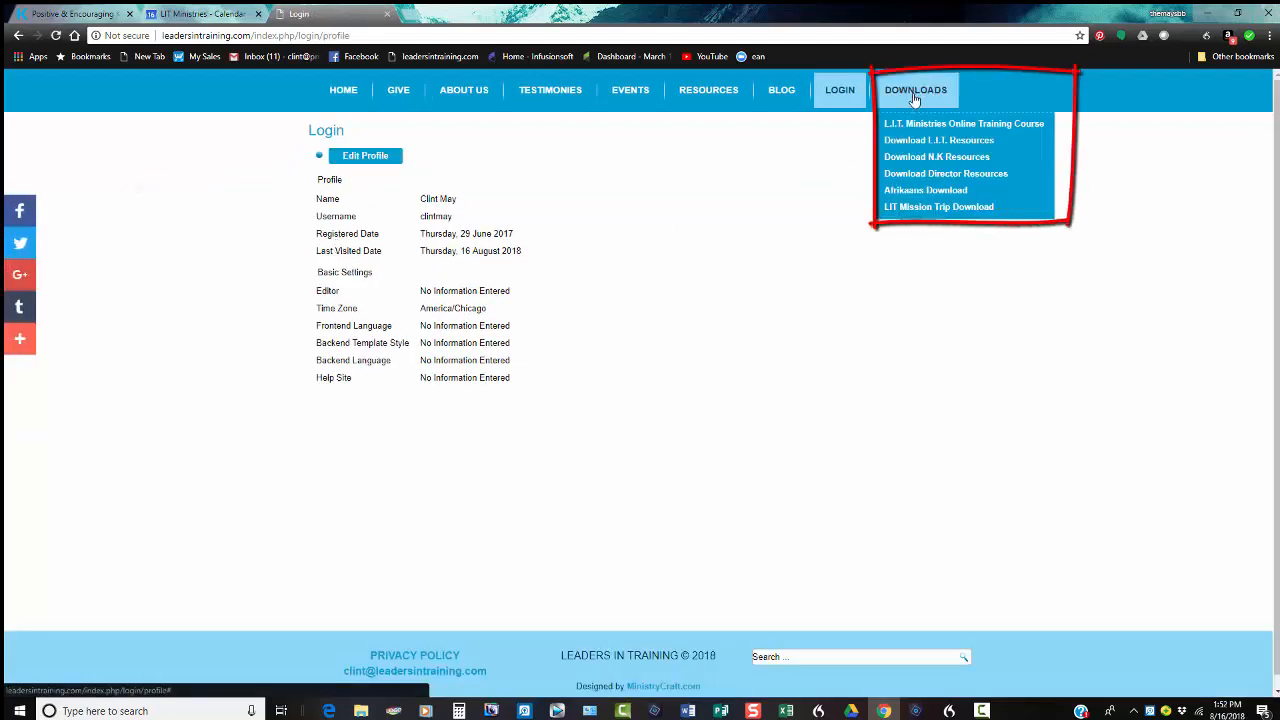
mouse_move(922, 92)
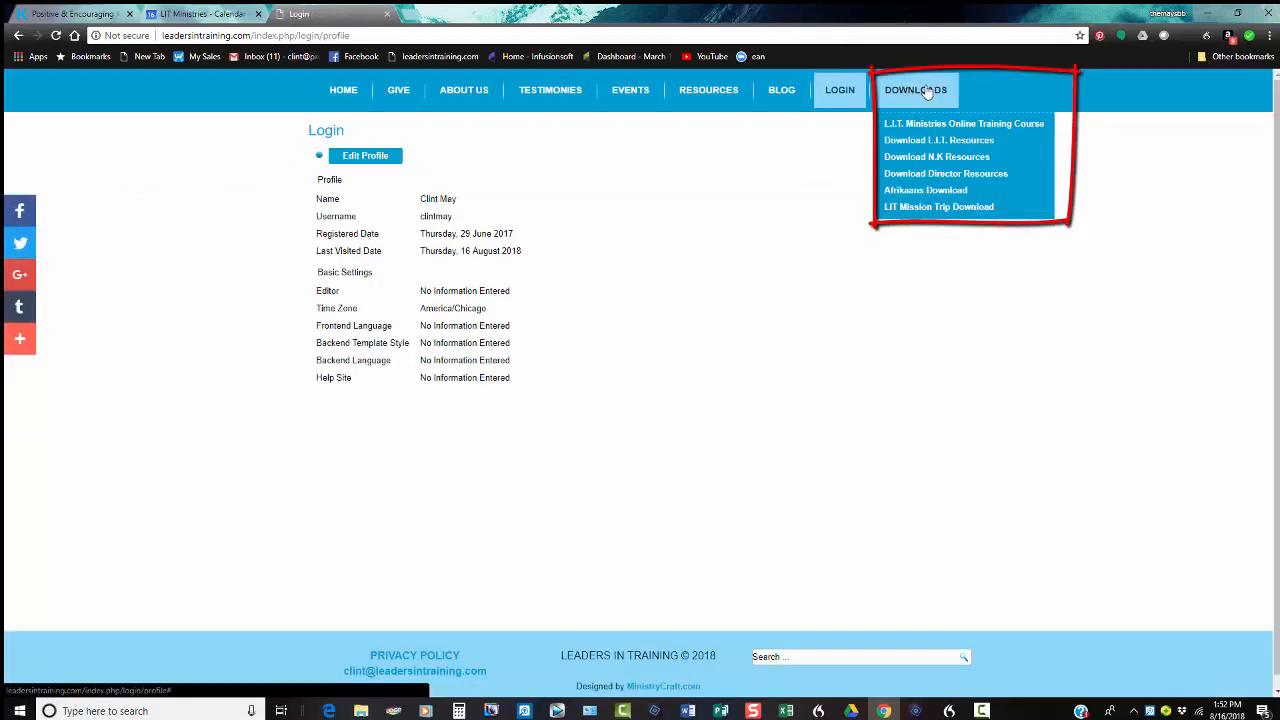
mouse_move(964, 124)
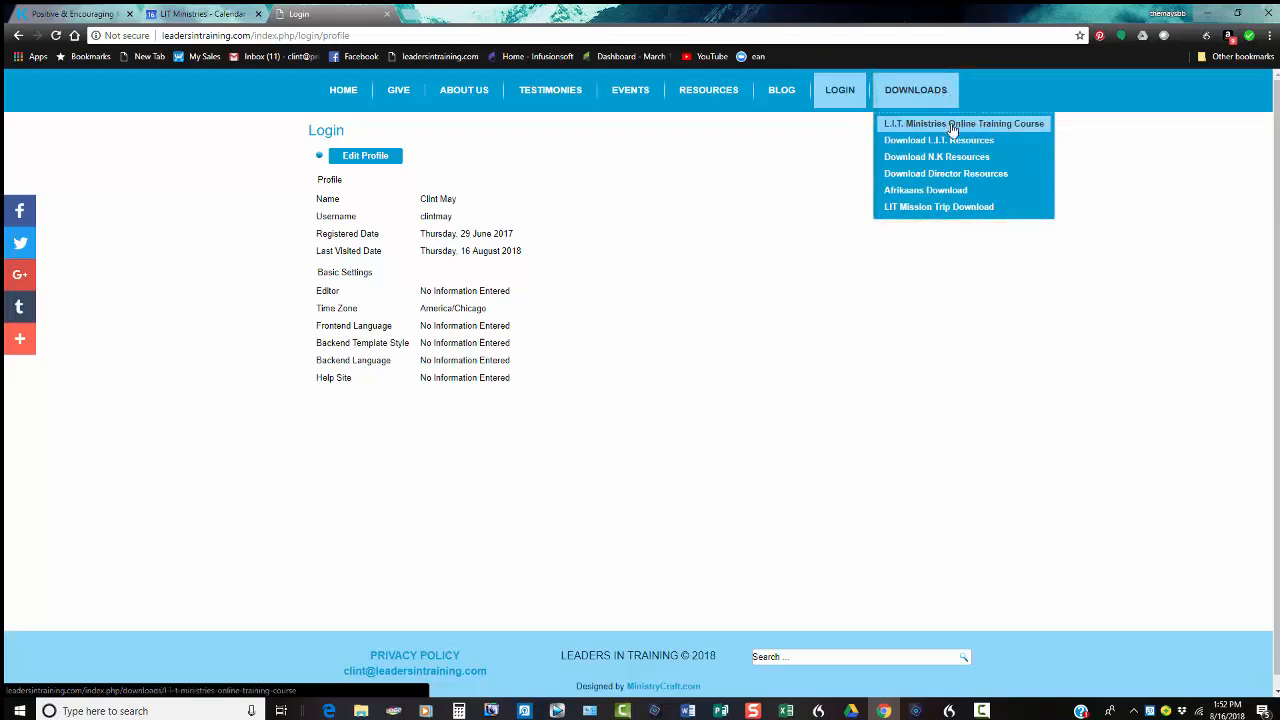
mouse_move(936, 156)
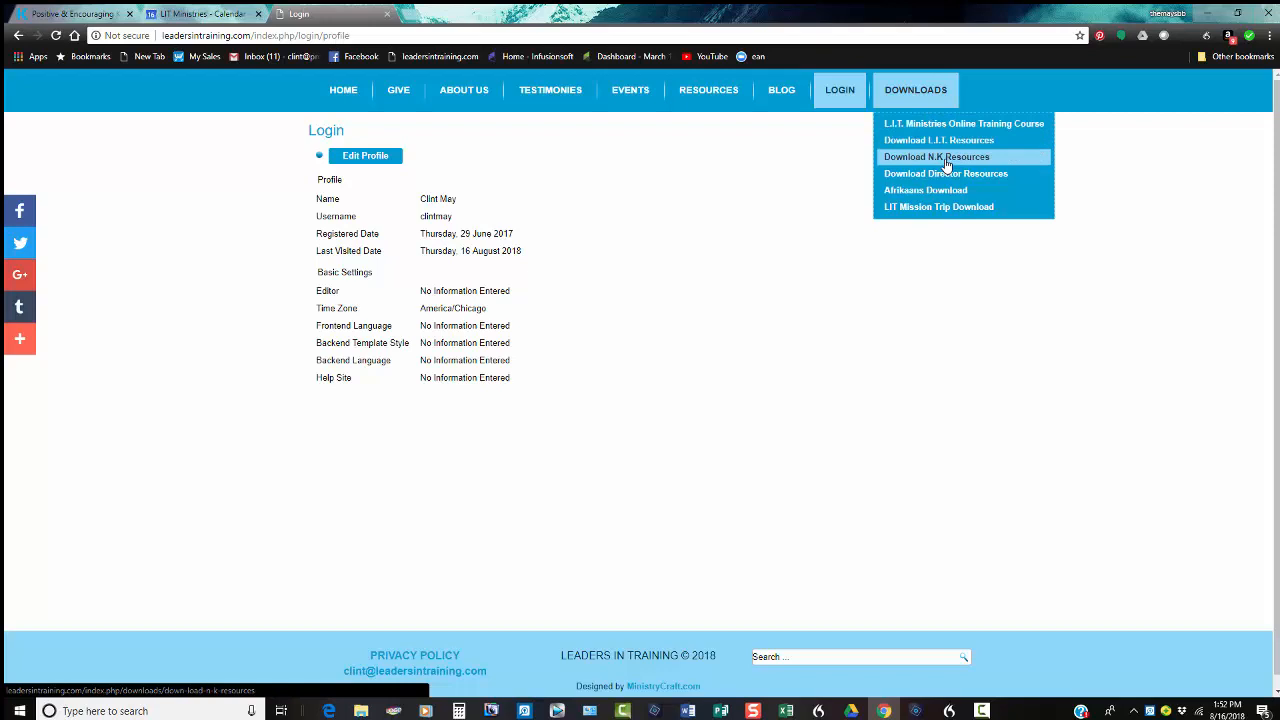
mouse_move(944, 172)
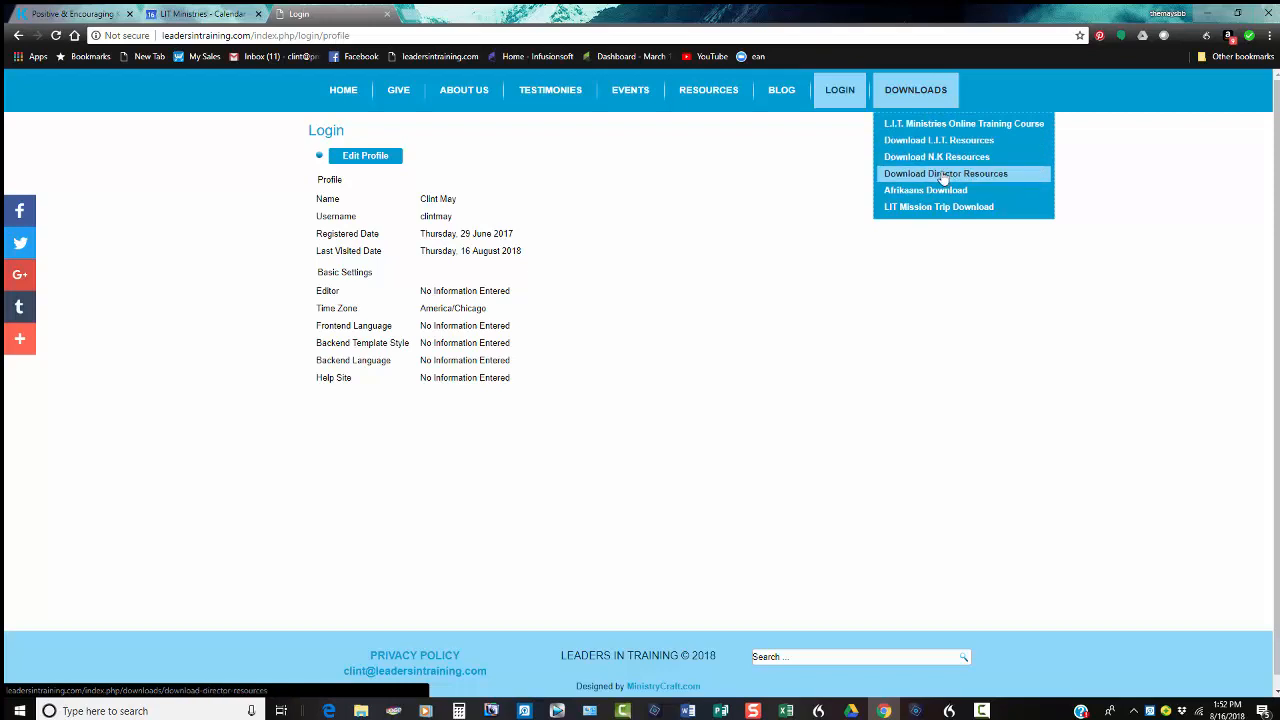
Go to the Download Director Resources page of handbooks, planning tools and applications
left_click(944, 172)
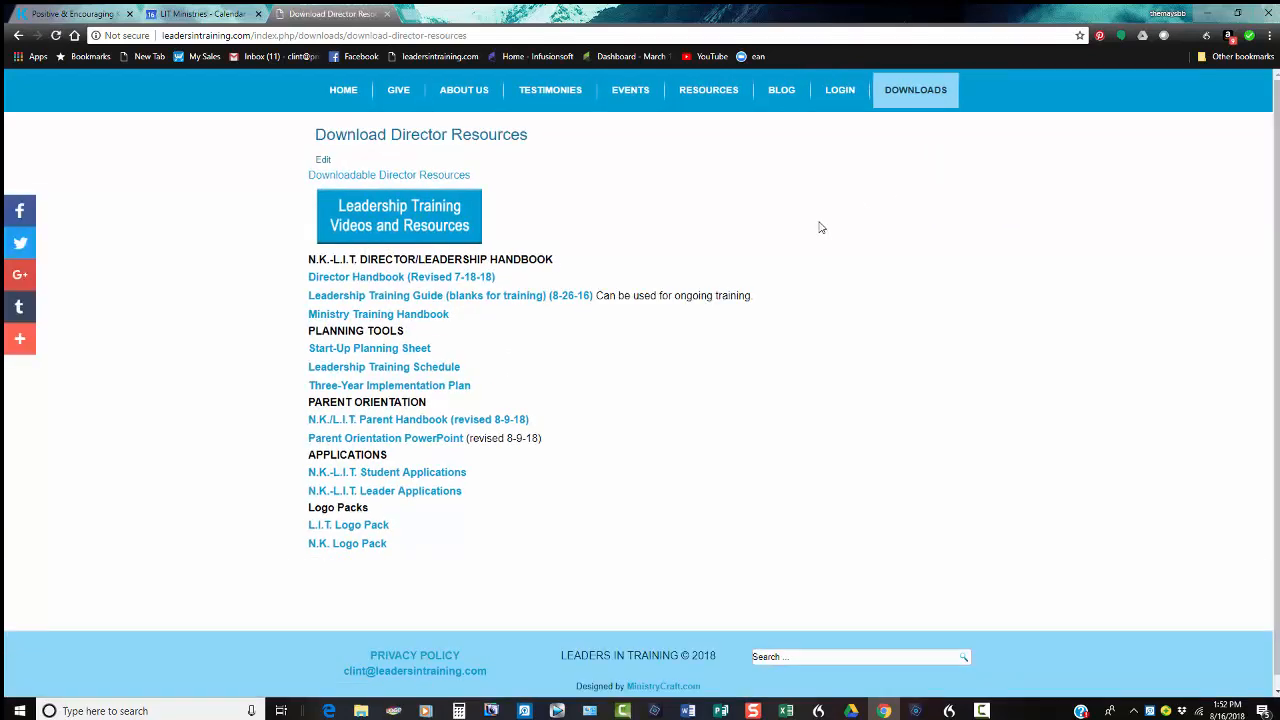
mouse_move(400, 216)
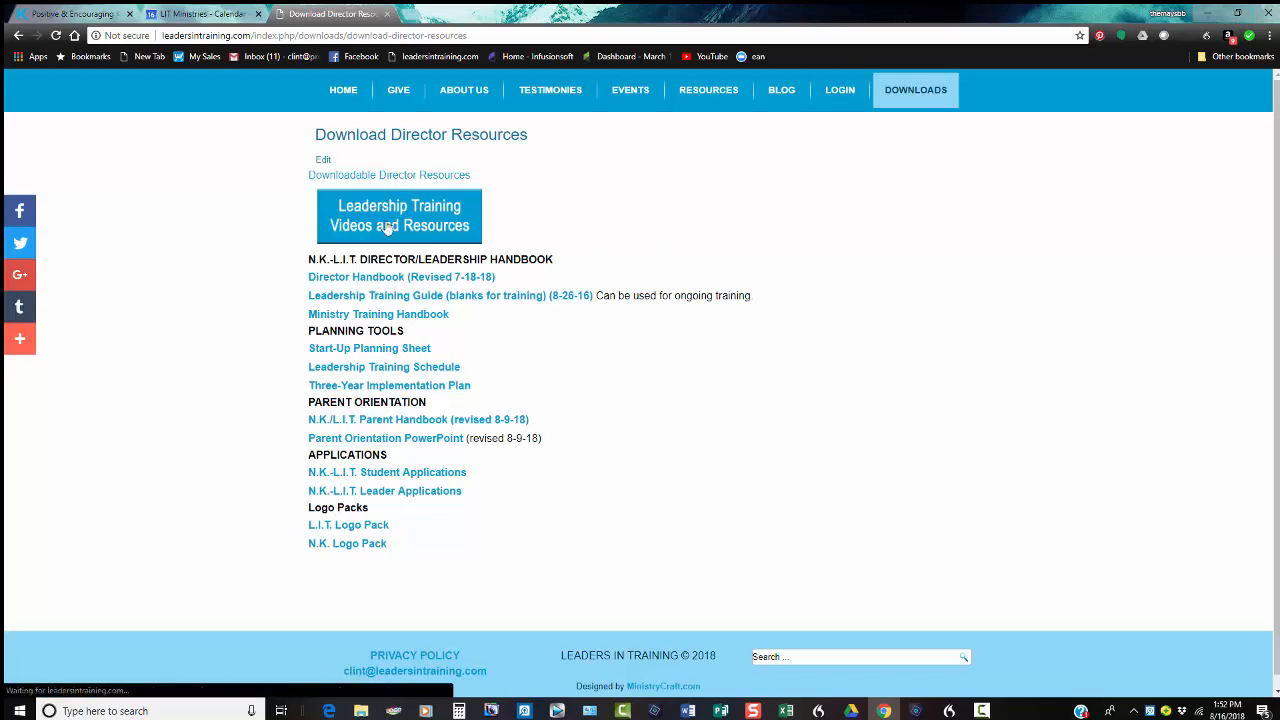
View the Leadership Training Videos and Resources page, scrolling through the videos and handouts
left_click(398, 216)
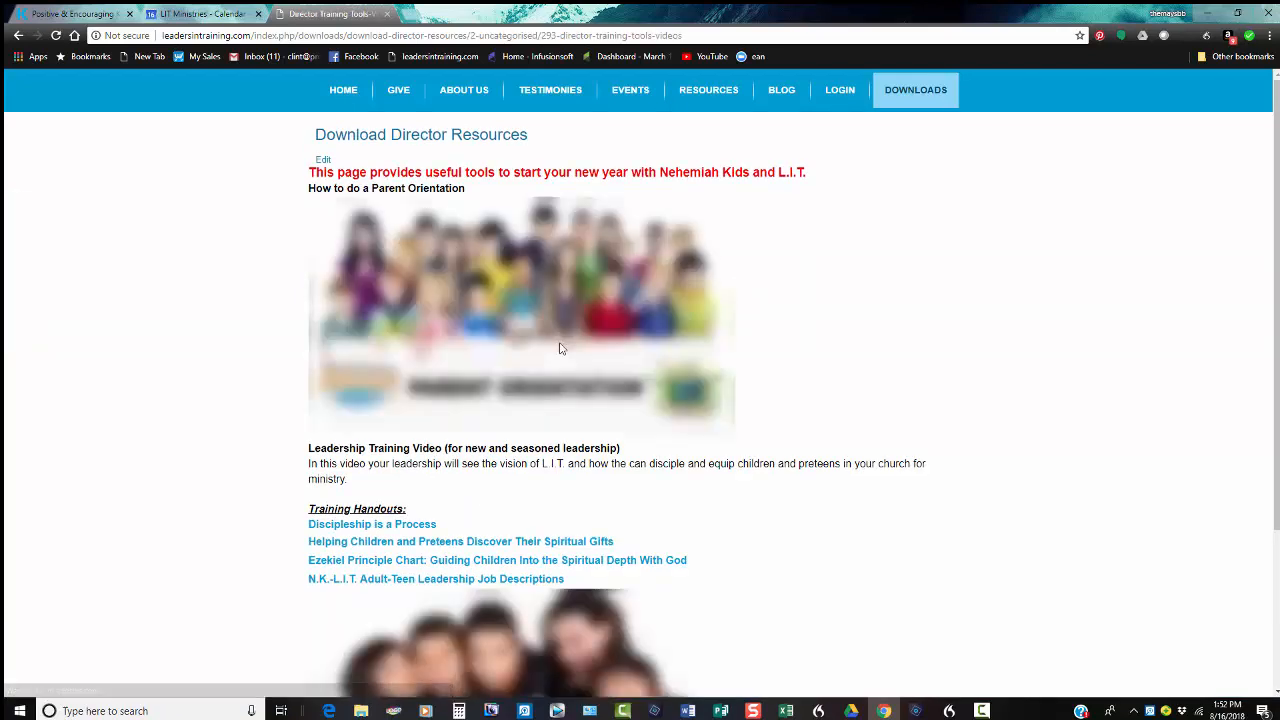
scroll("down", 3)
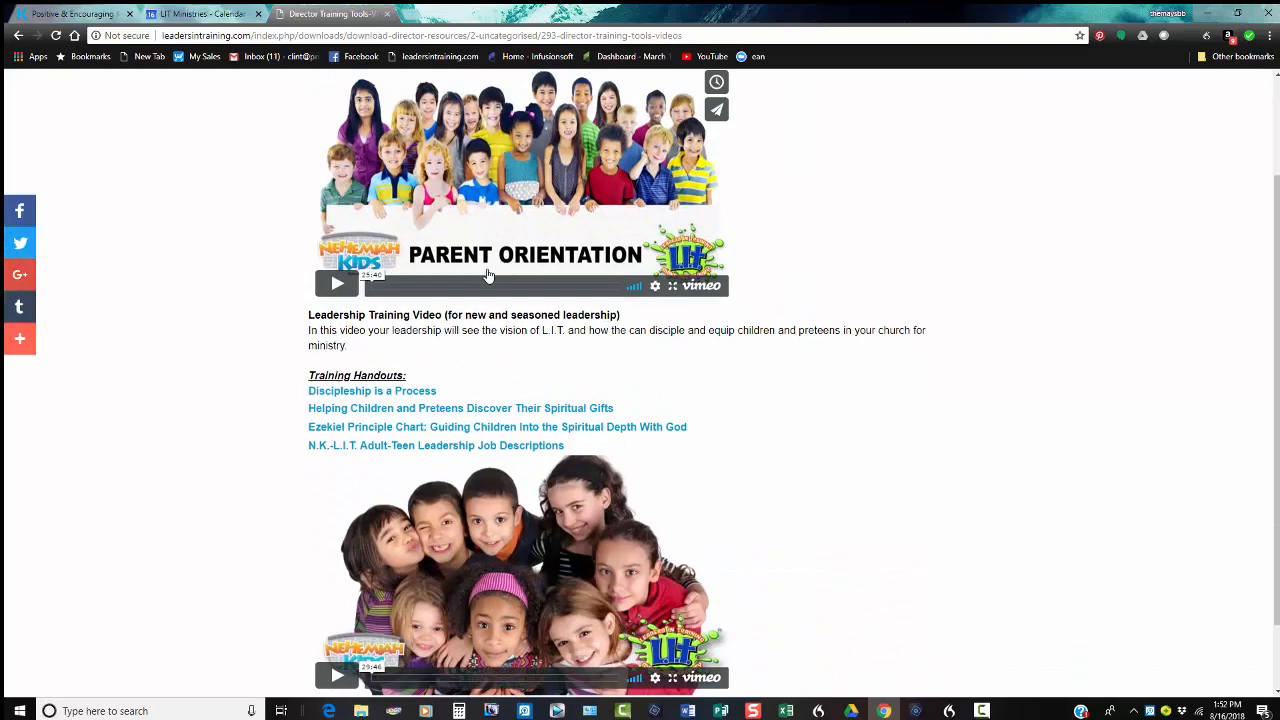
scroll("up", 3)
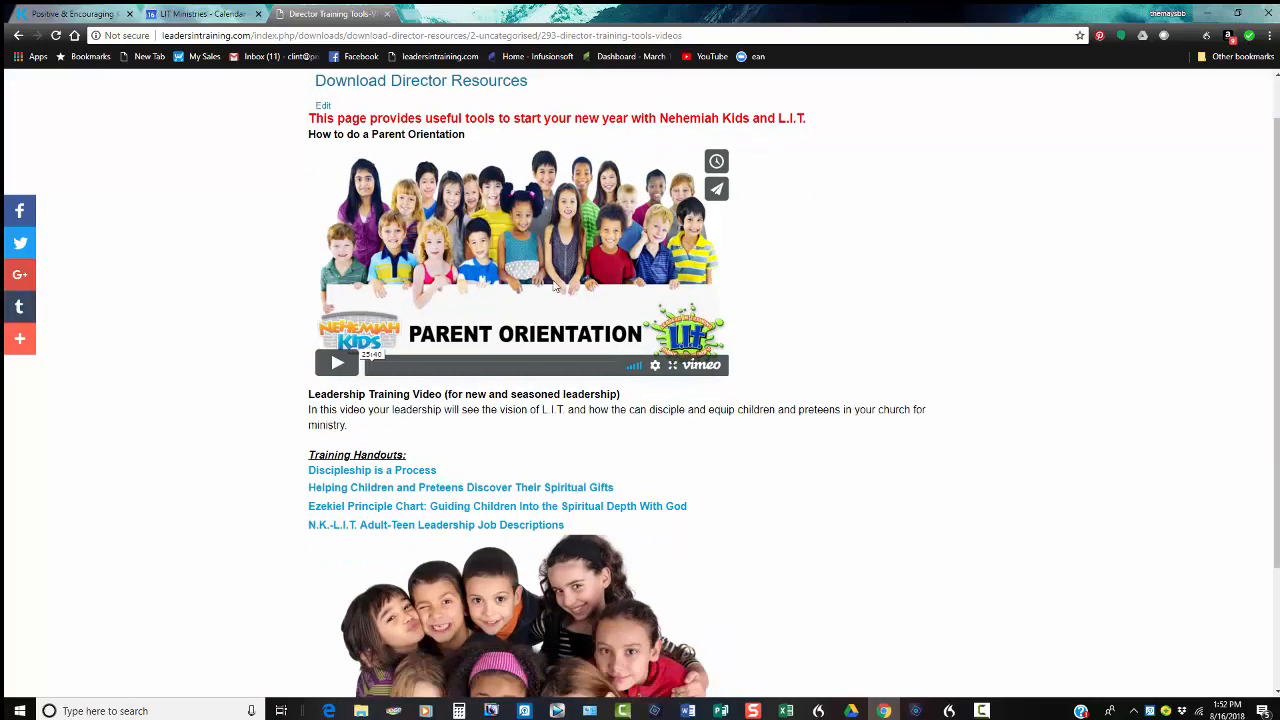
scroll("down", 3)
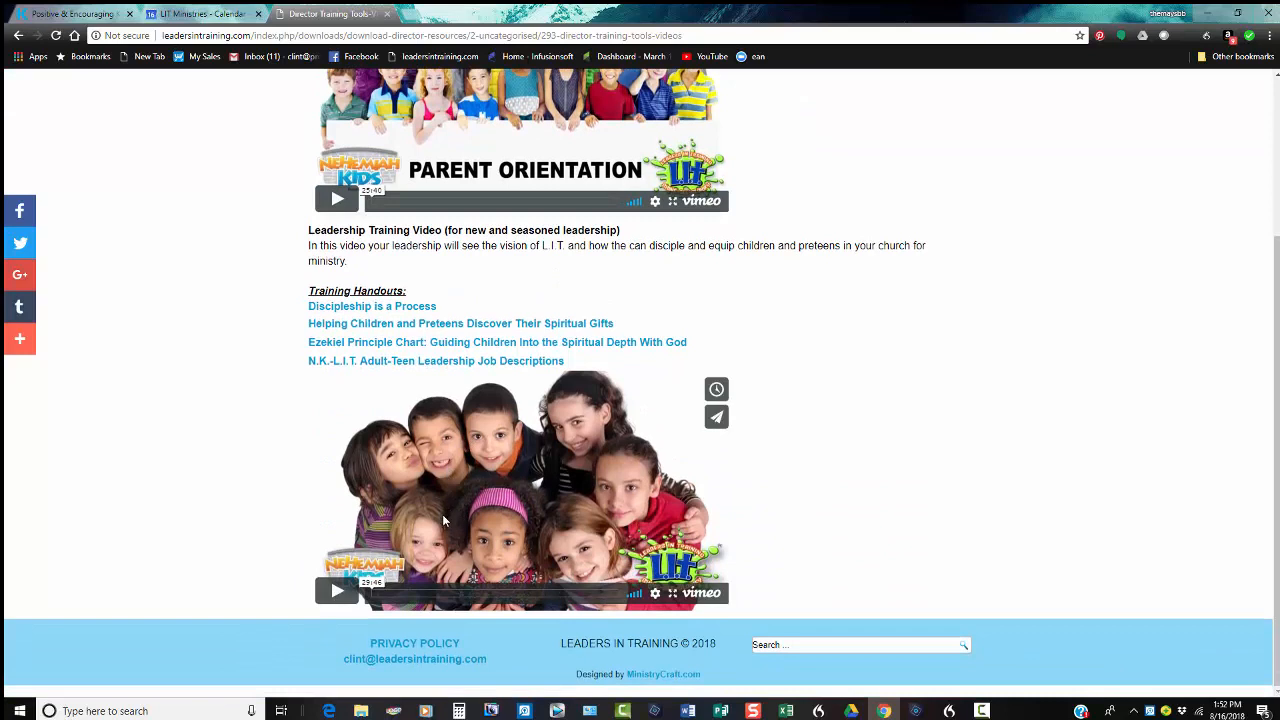
mouse_move(372, 548)
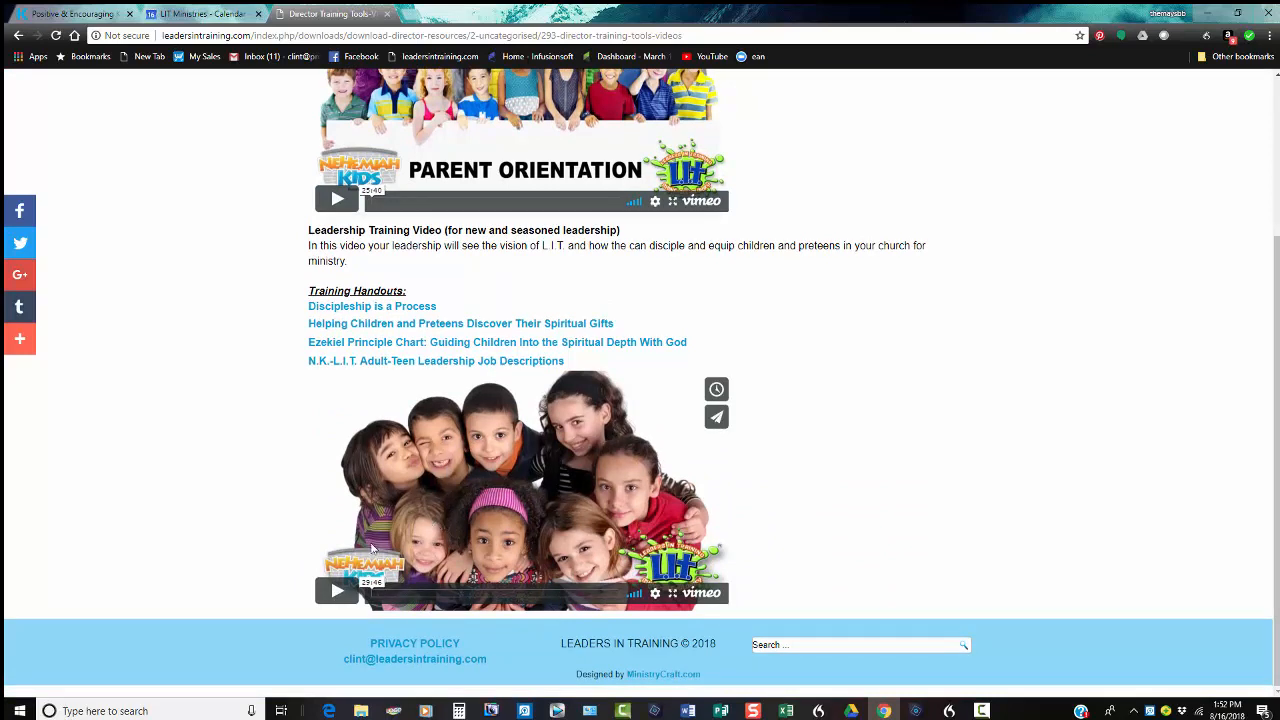
mouse_move(436, 498)
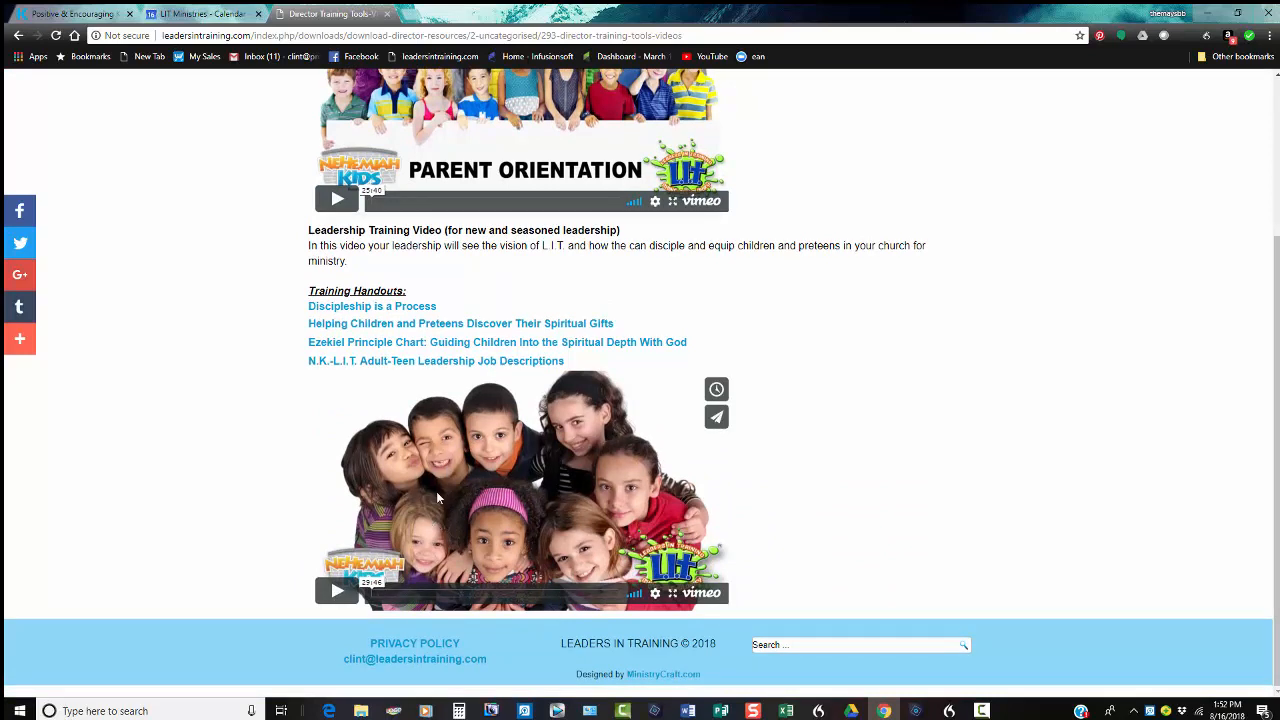
mouse_move(400, 348)
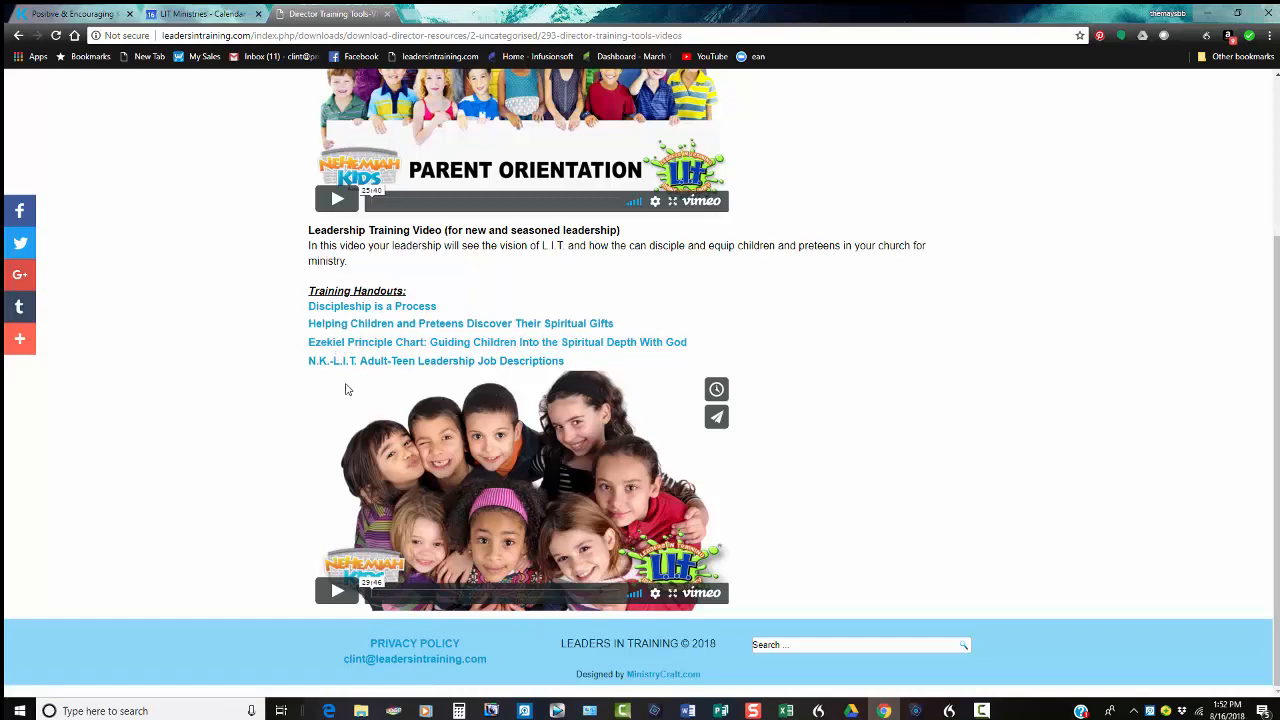
mouse_move(398, 382)
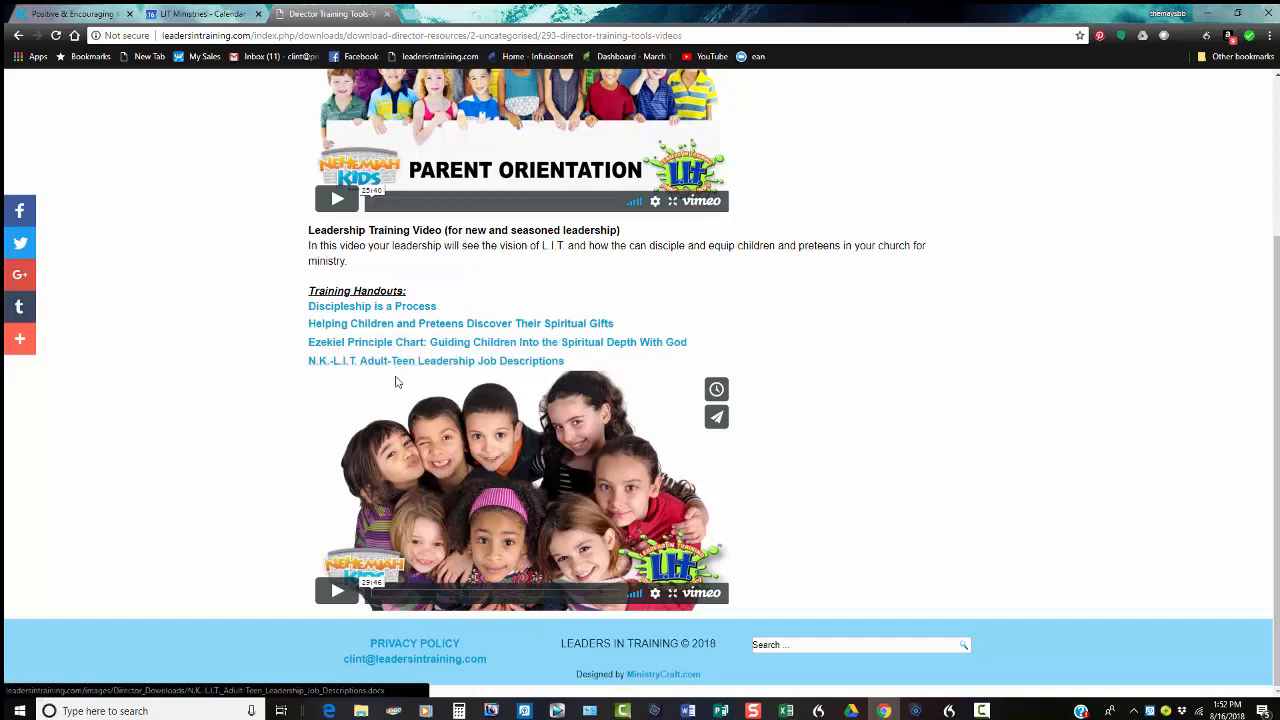
mouse_move(370, 376)
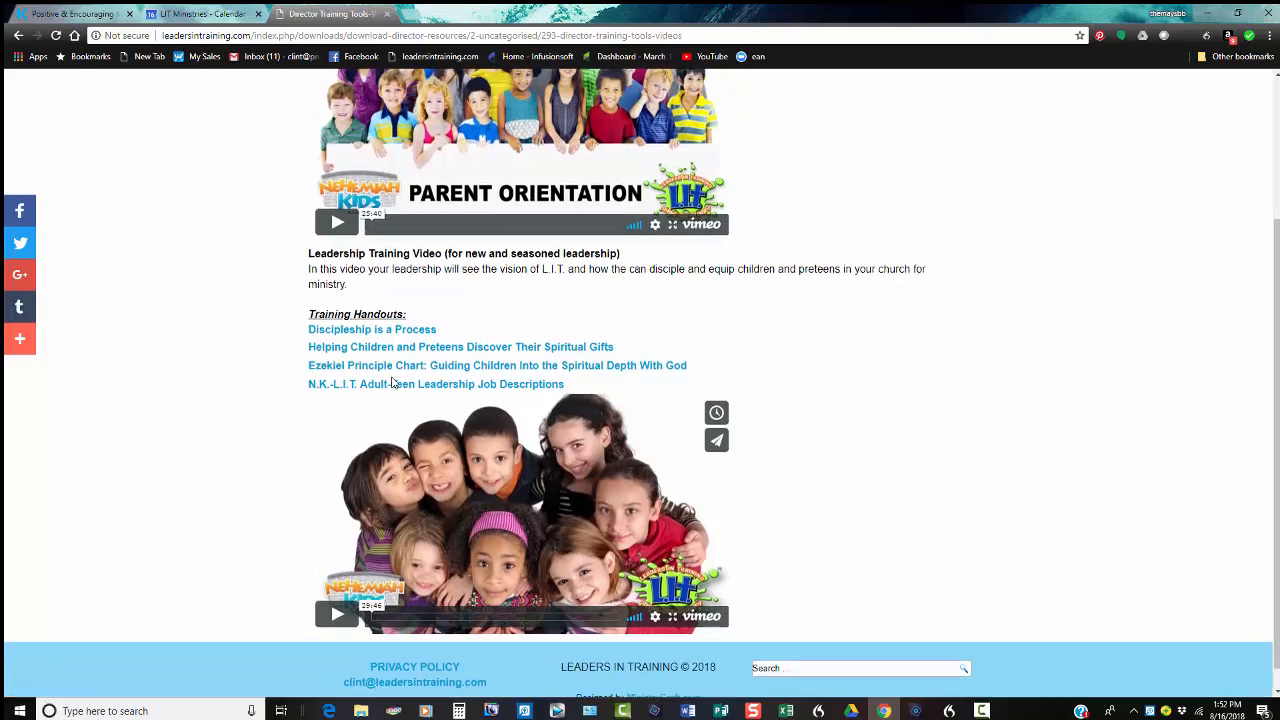
scroll("up", 3)
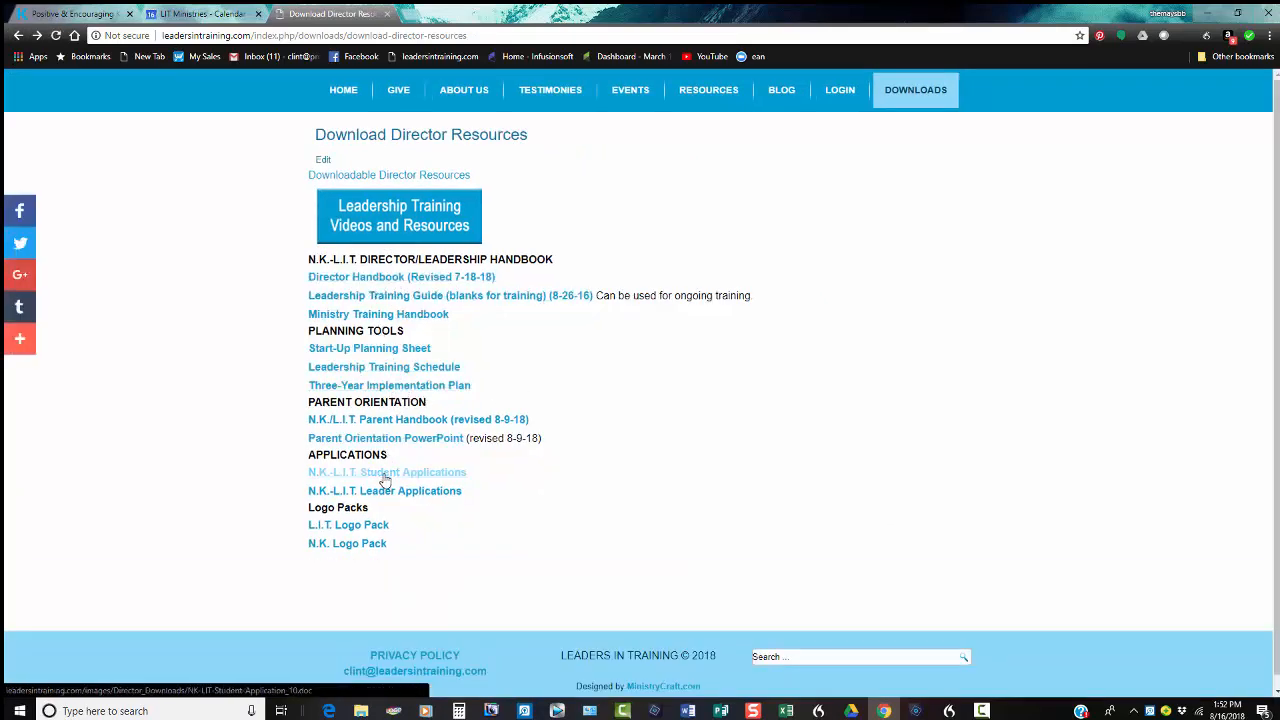
mouse_move(388, 420)
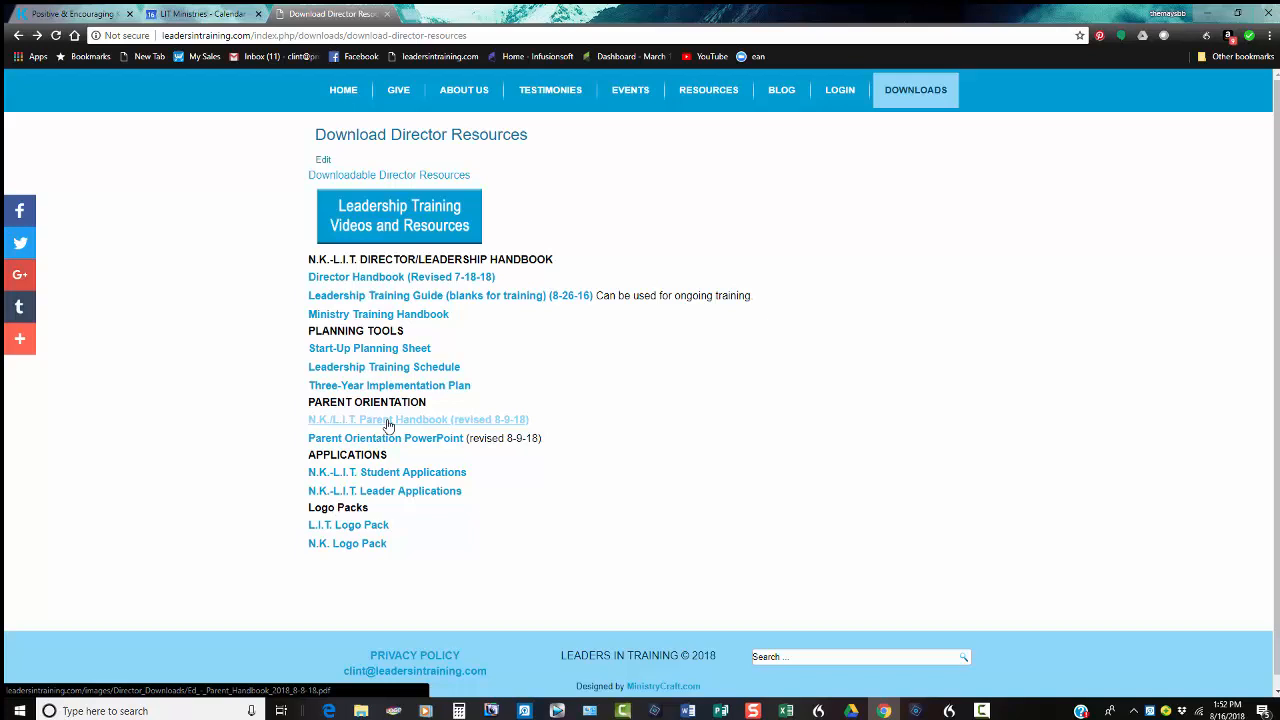
mouse_move(382, 484)
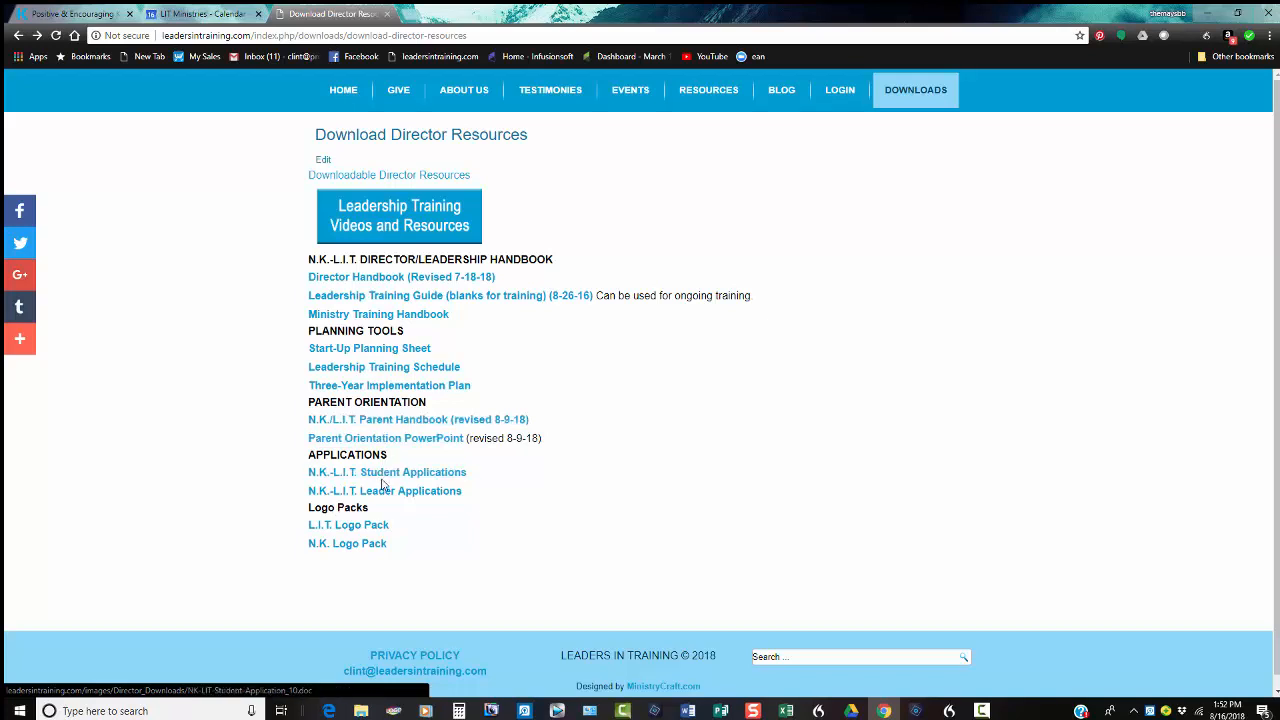
mouse_move(348, 544)
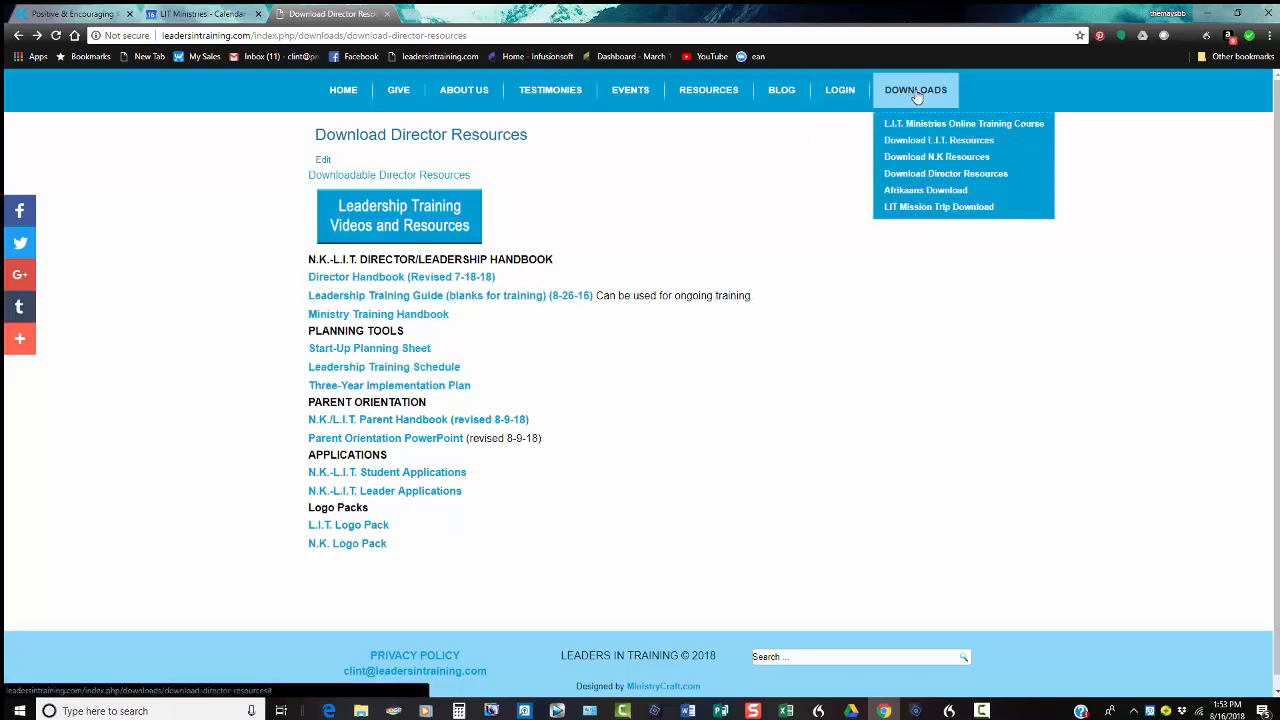
mouse_move(938, 140)
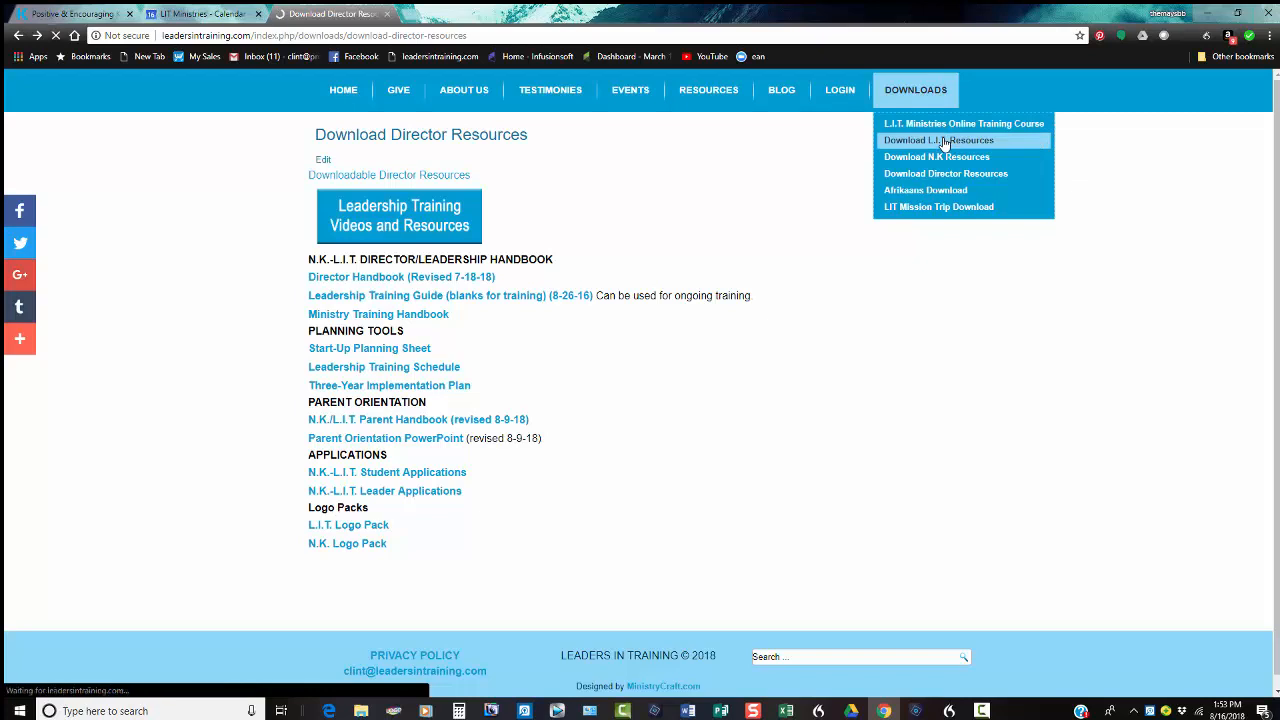
Visit the Download L.I.T. Resources page, then the Download N.K Resources page
left_click(936, 140)
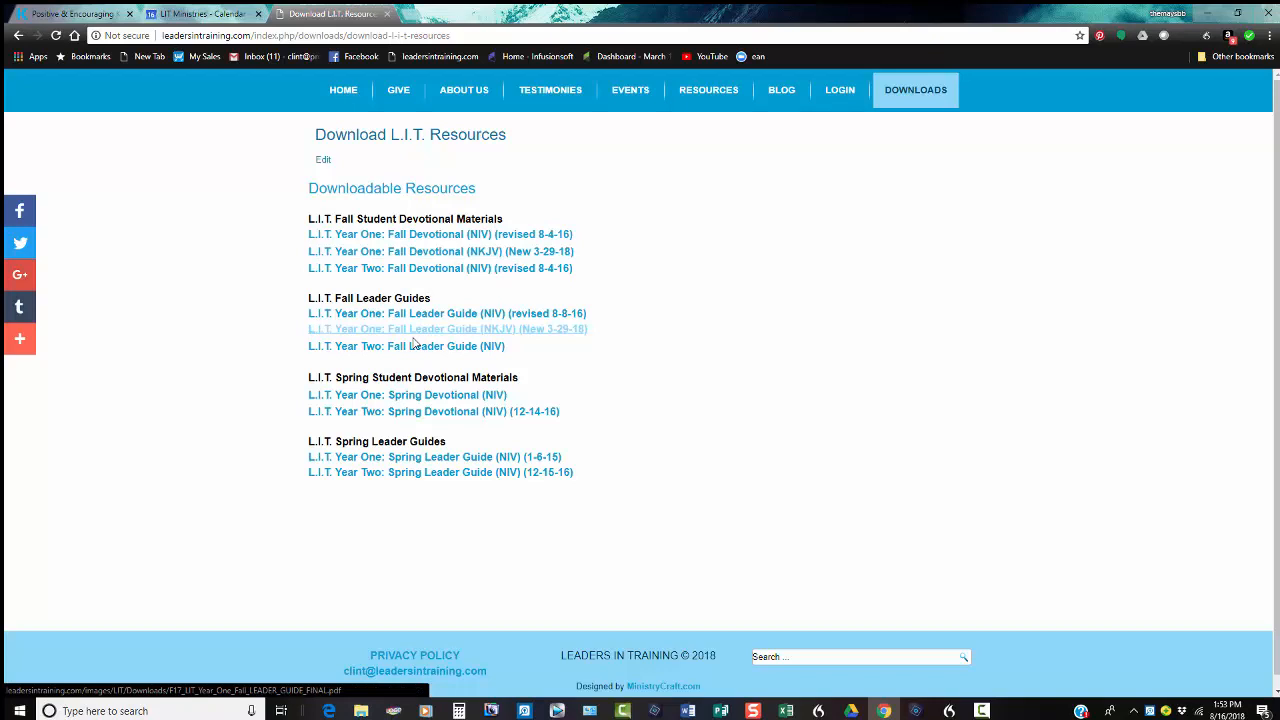
mouse_move(420, 282)
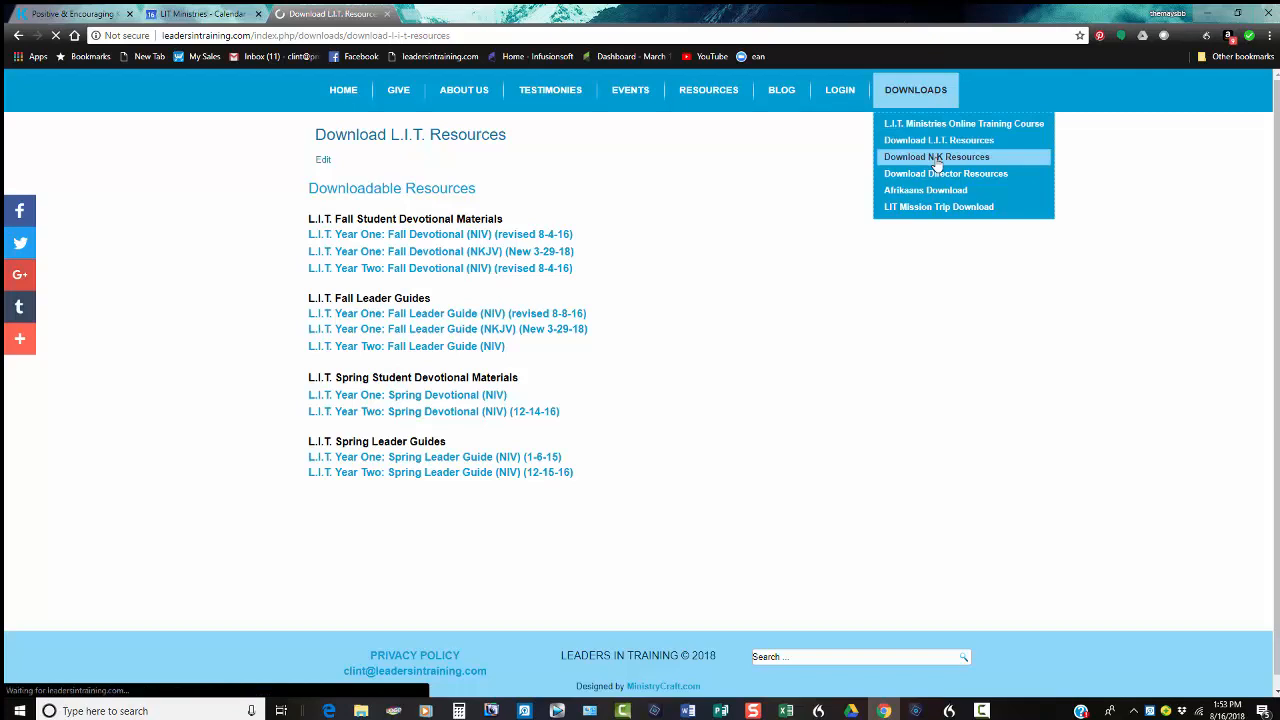
left_click(936, 156)
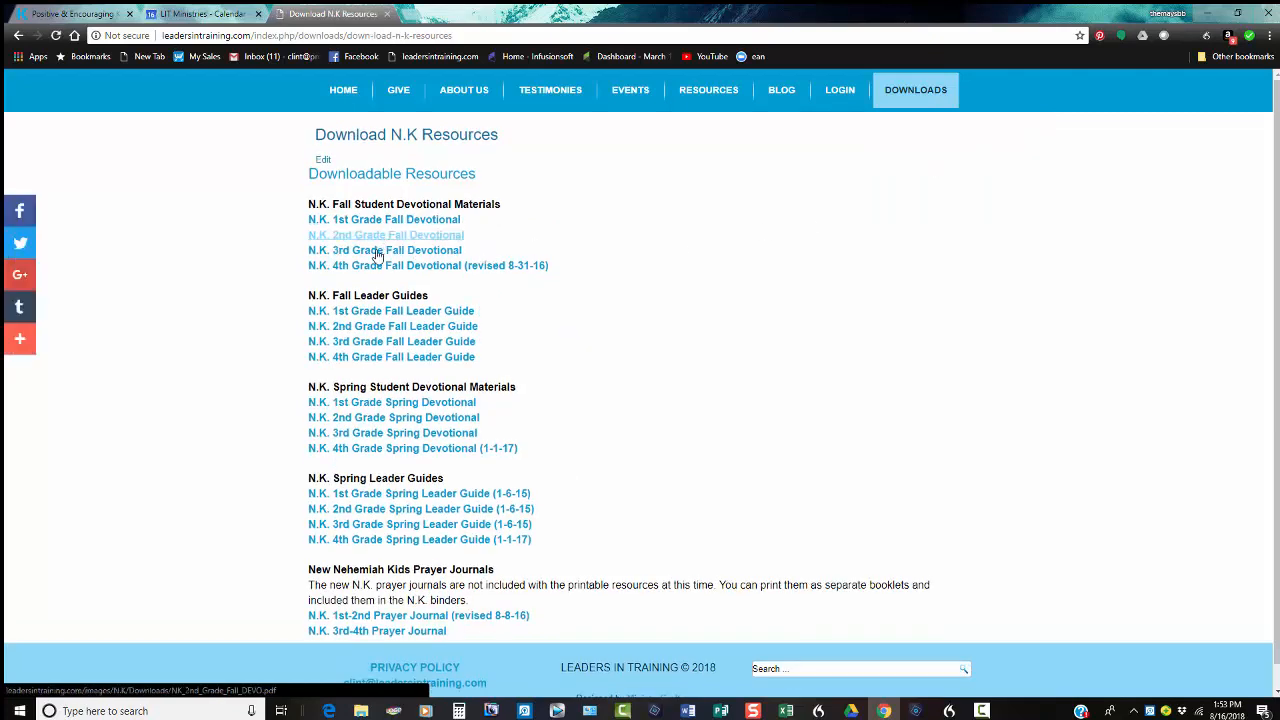